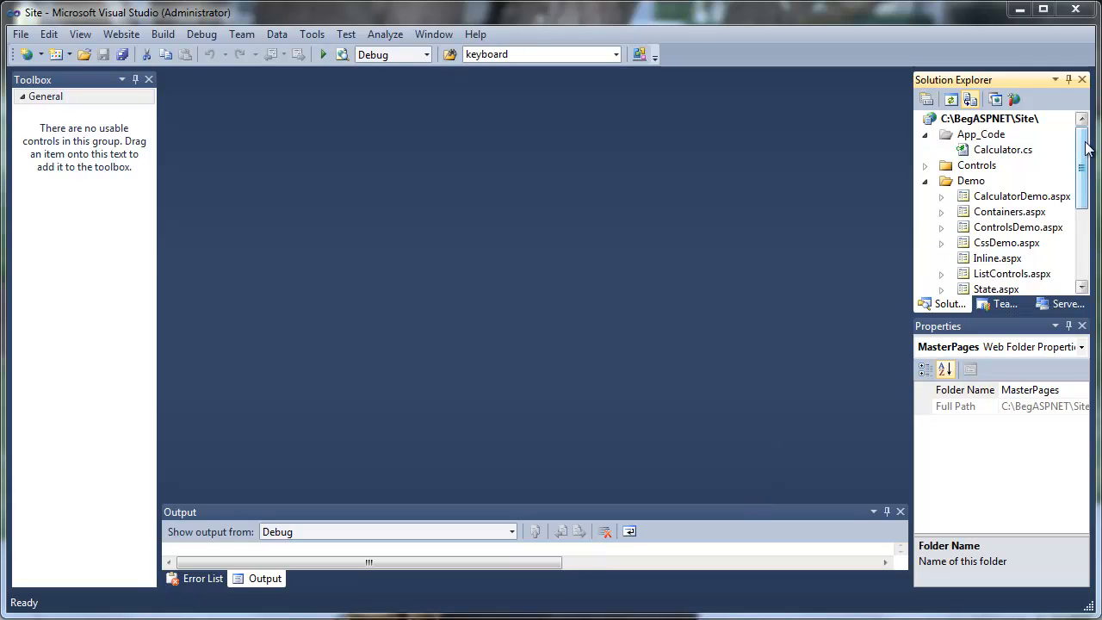
- Create a new Master Page item named Frontend.master inside the MasterPages folder
scroll(down, 3)
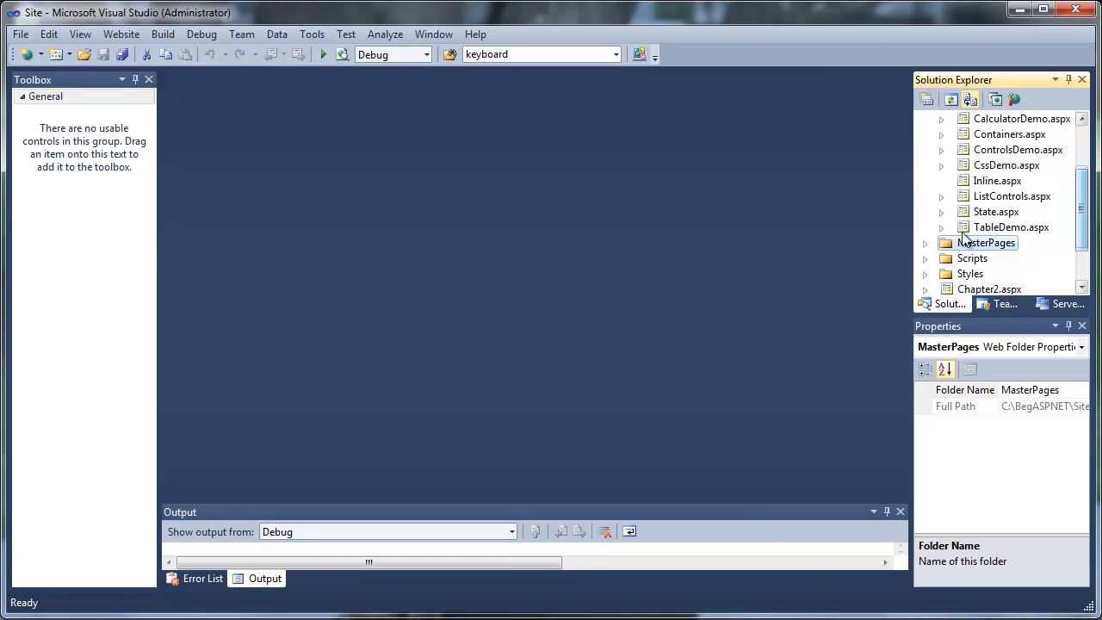
click(926, 241)
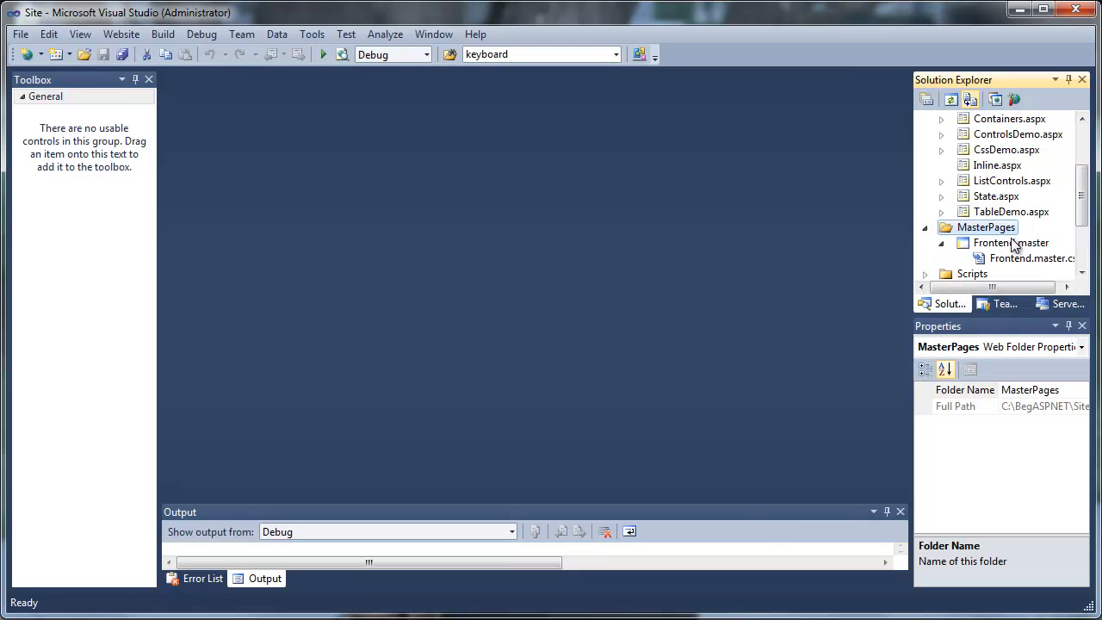
right_click(987, 228)
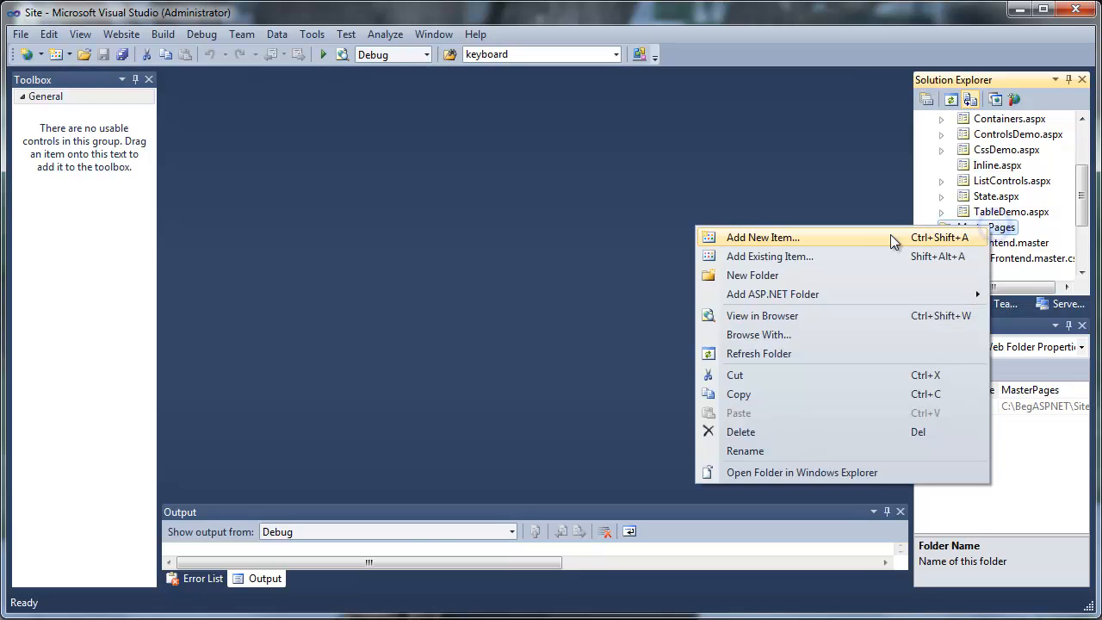
click(763, 237)
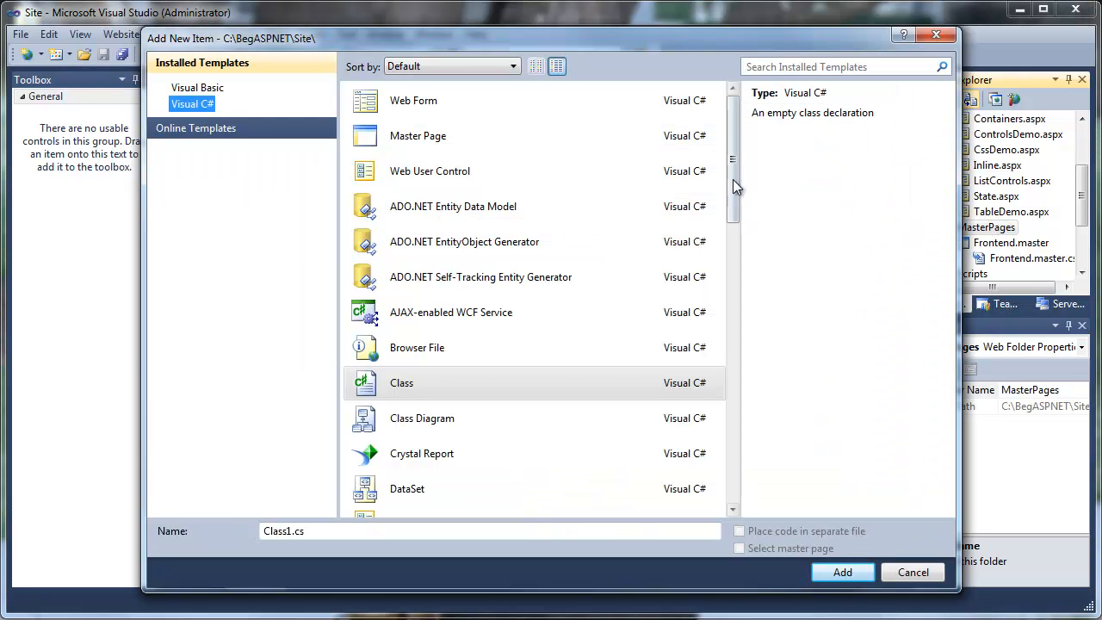
click(416, 134)
text(Frontend.master)
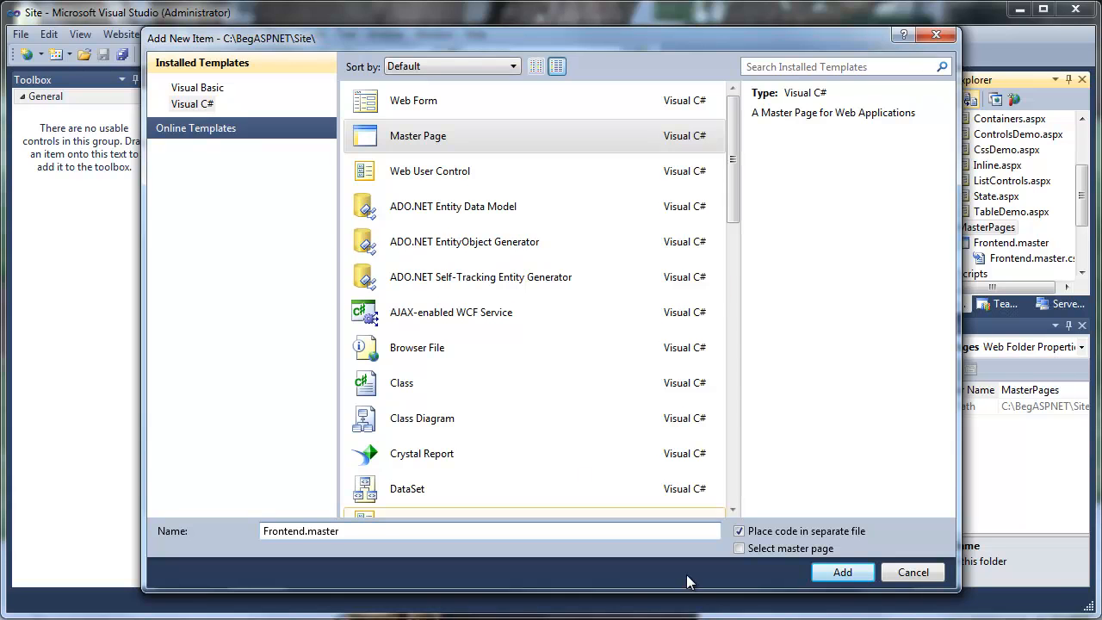
click(841, 571)
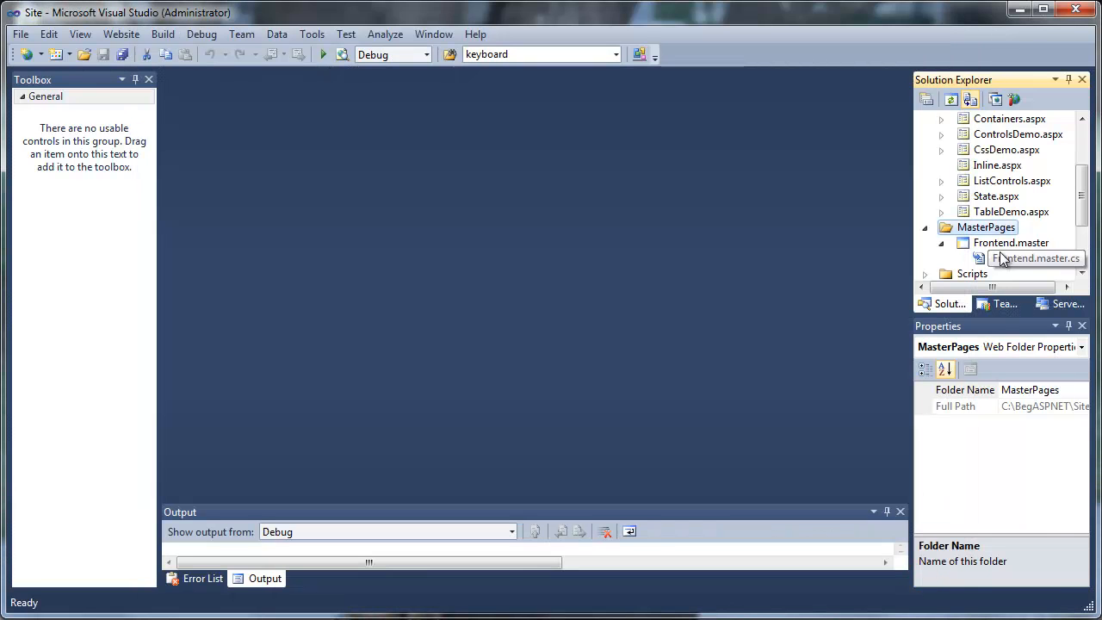
- Delete the default ContentPlaceHolder1 markup from Frontend.master
double_click(1010, 240)
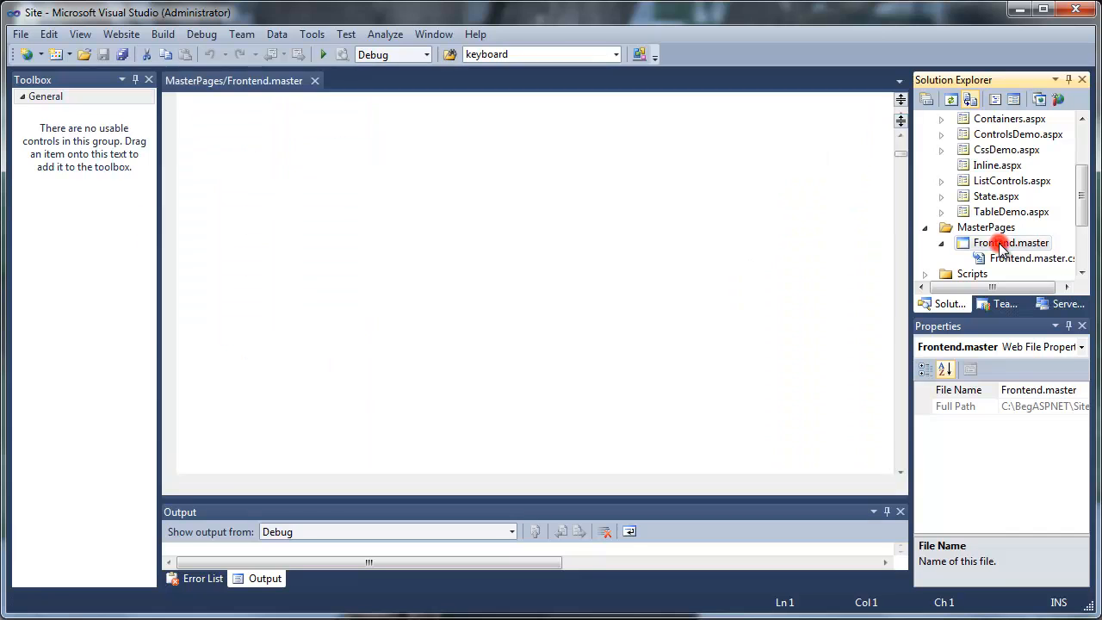
double_click(1011, 241)
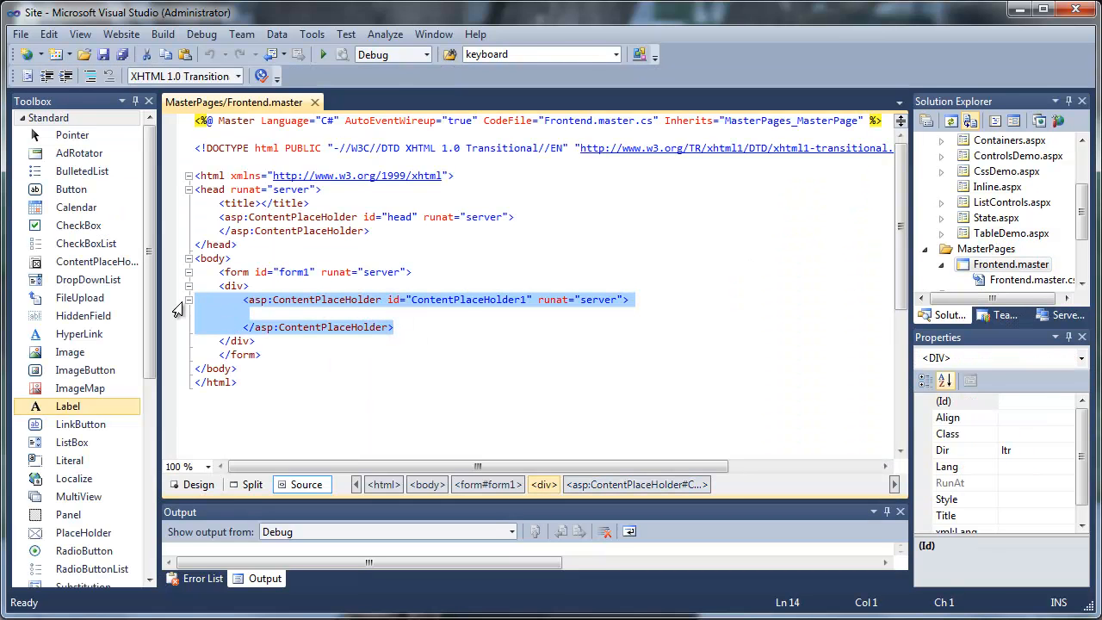
key(Delete)
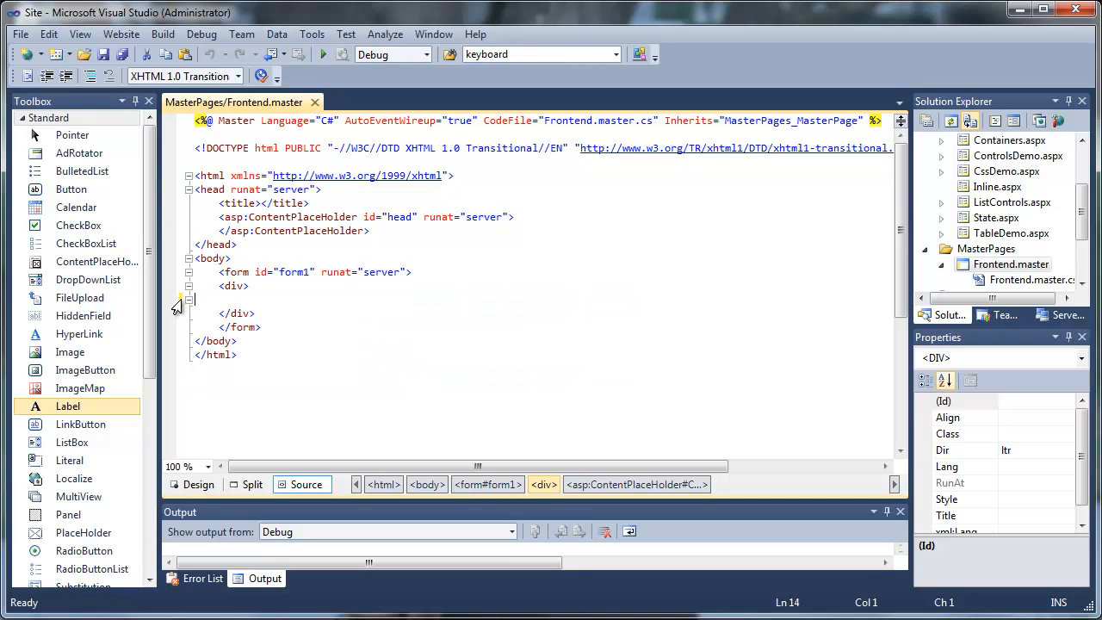
- Add a <div id="PageWrapper"> inside the form's div
text(<)
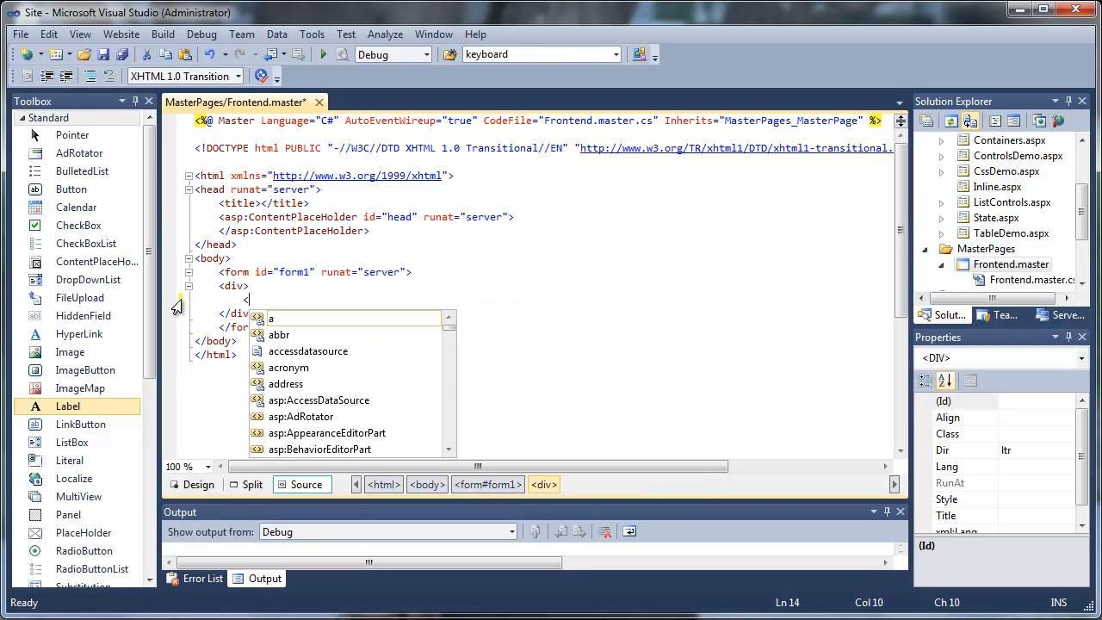
text(div)
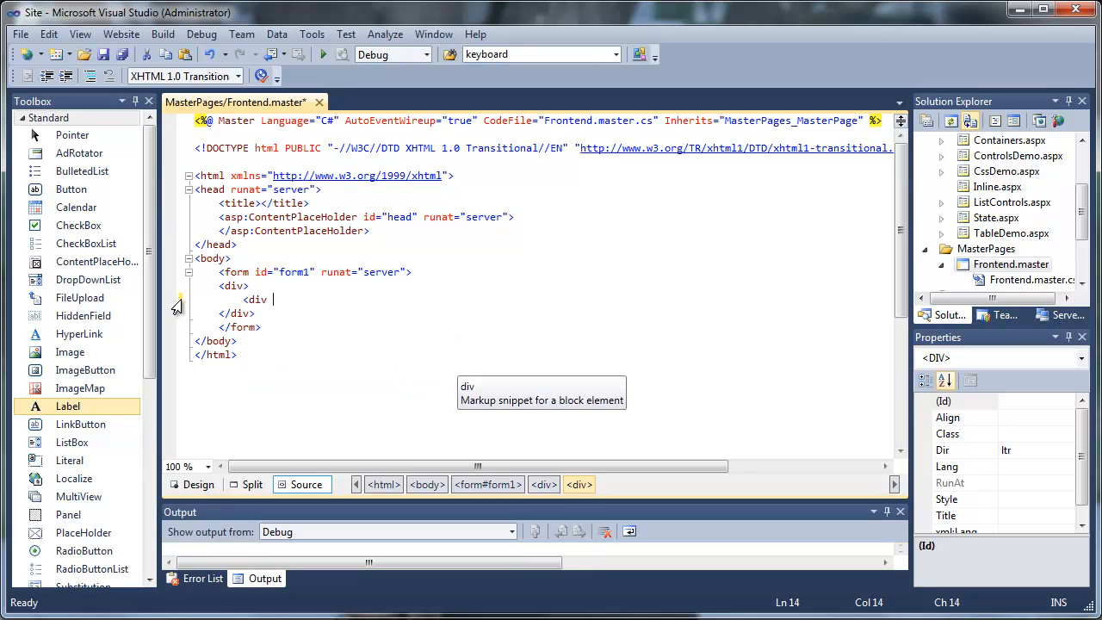
text(id=)
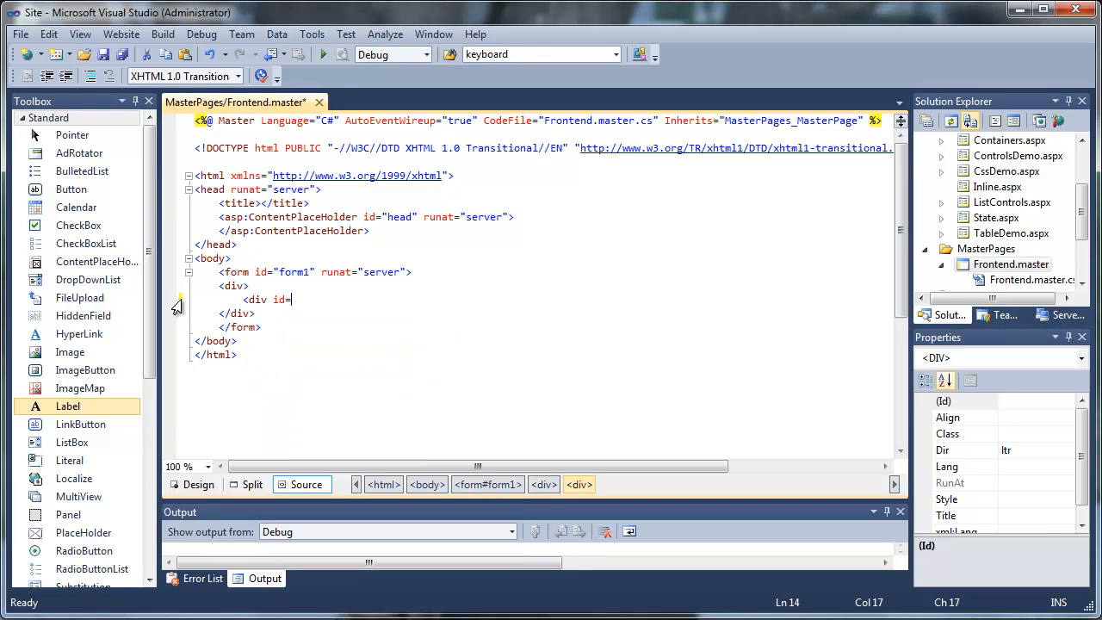
text(Pge)
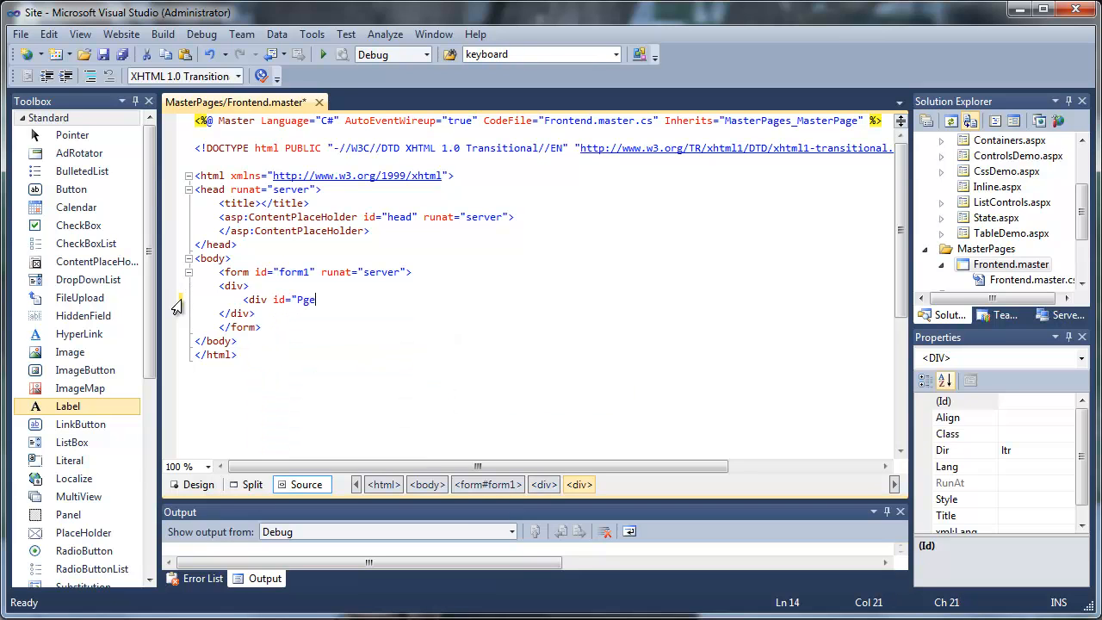
text(a)
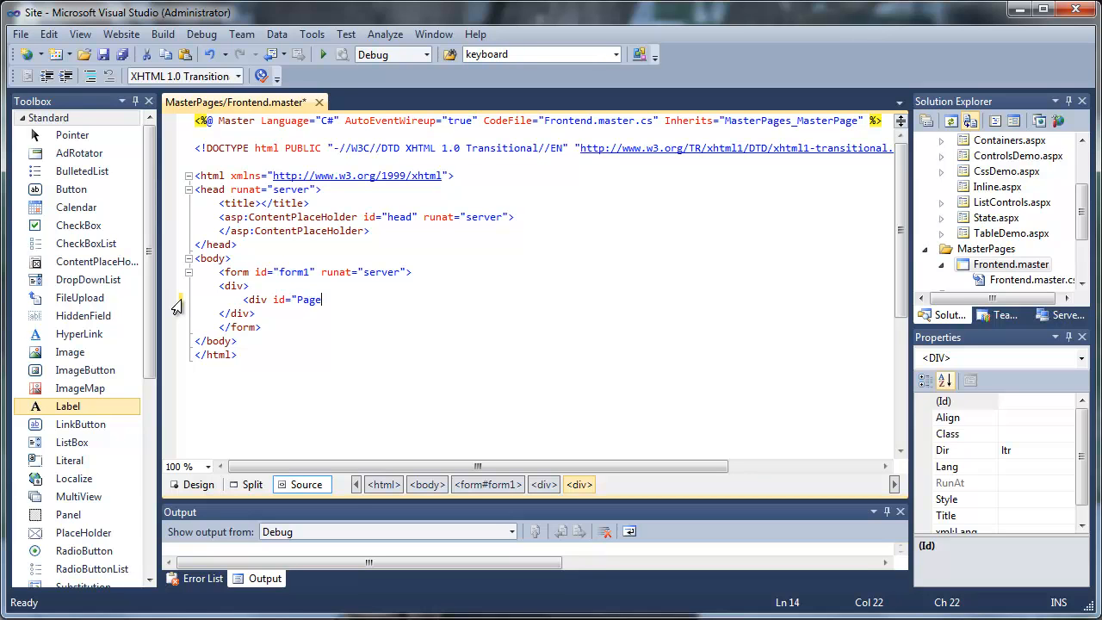
text(Wrapper">)
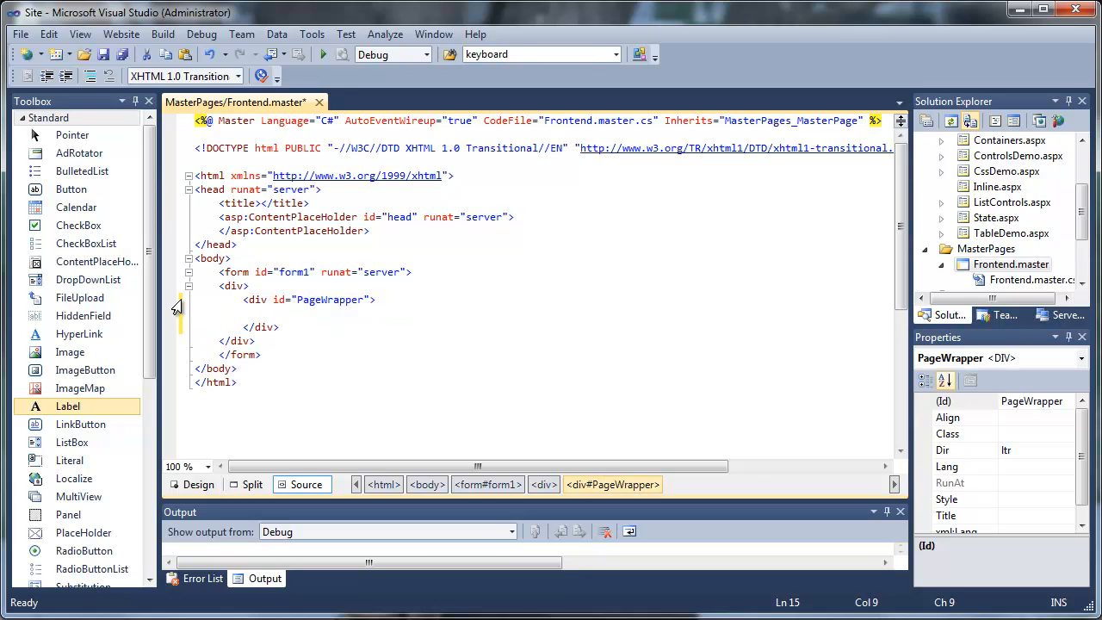
- Add a Header div containing <a href="~/" runat="server">Header Goes here</a> inside PageWrapper
key(enter)
text(<div id)
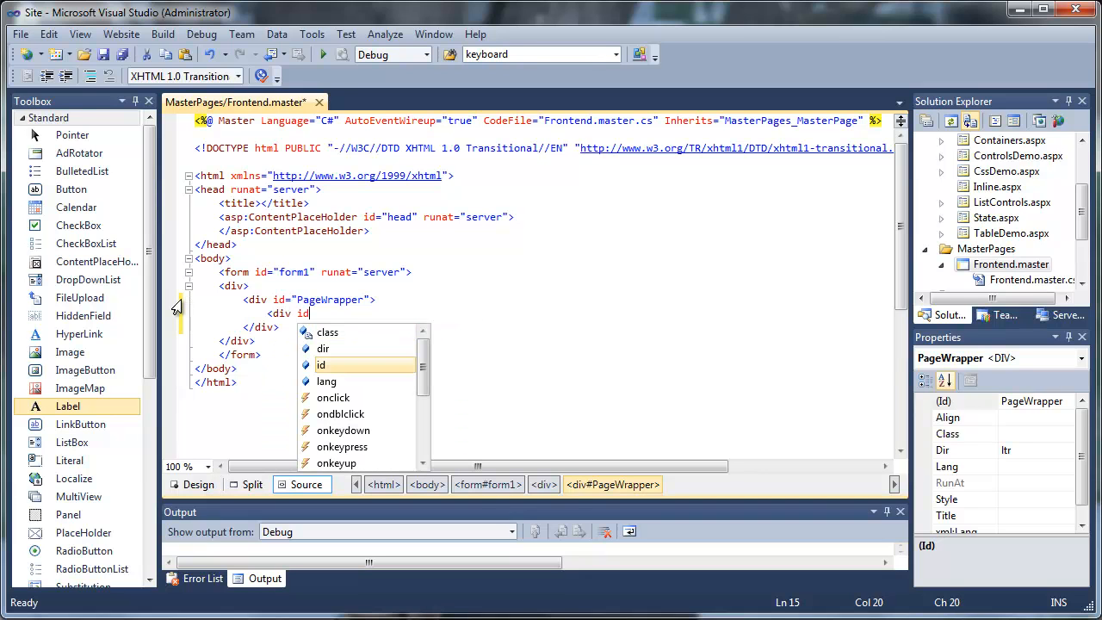
text(="H)
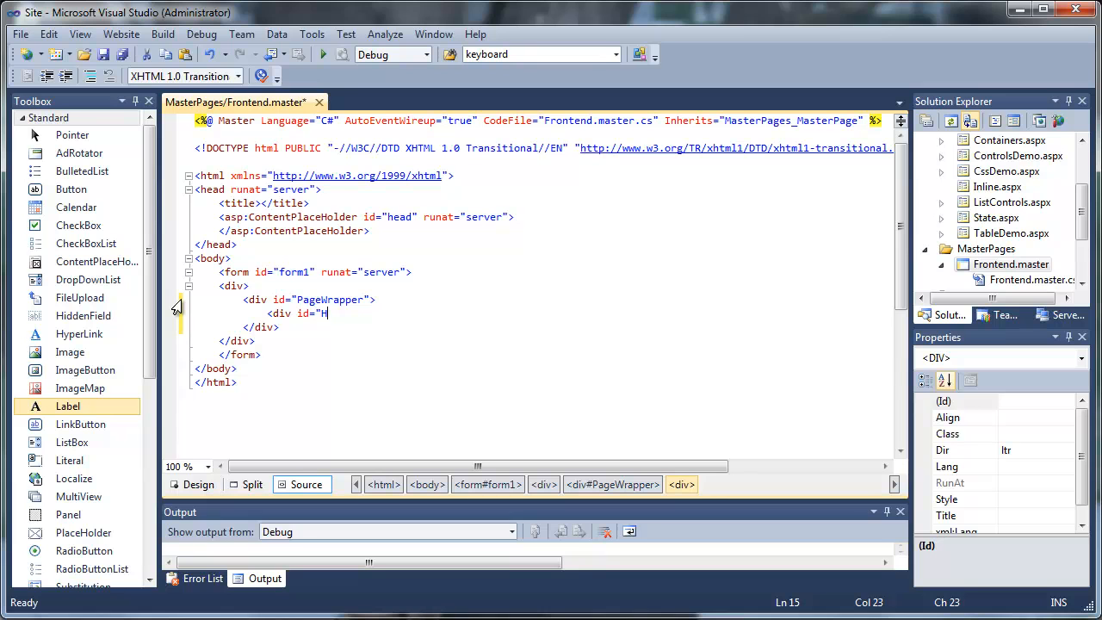
text(eader")
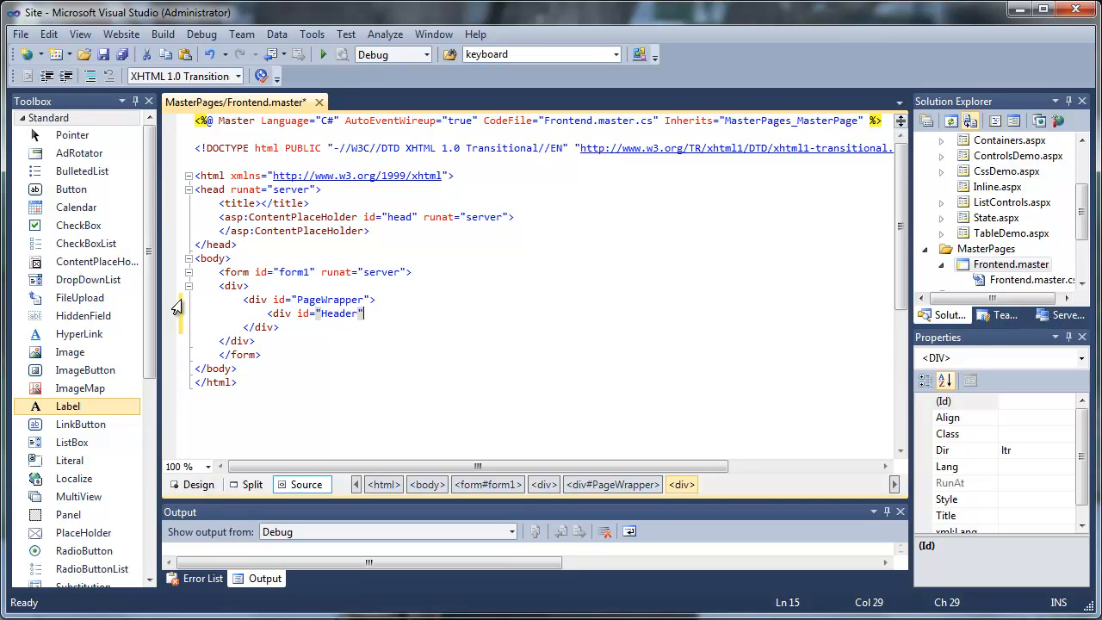
text(<a </div>)
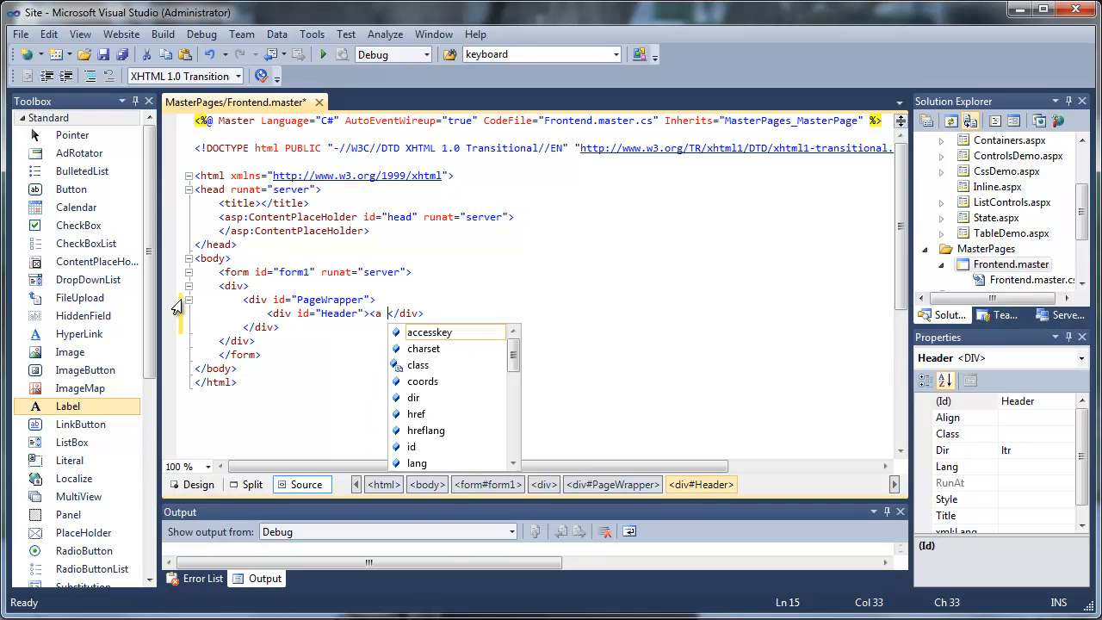
text(href=")
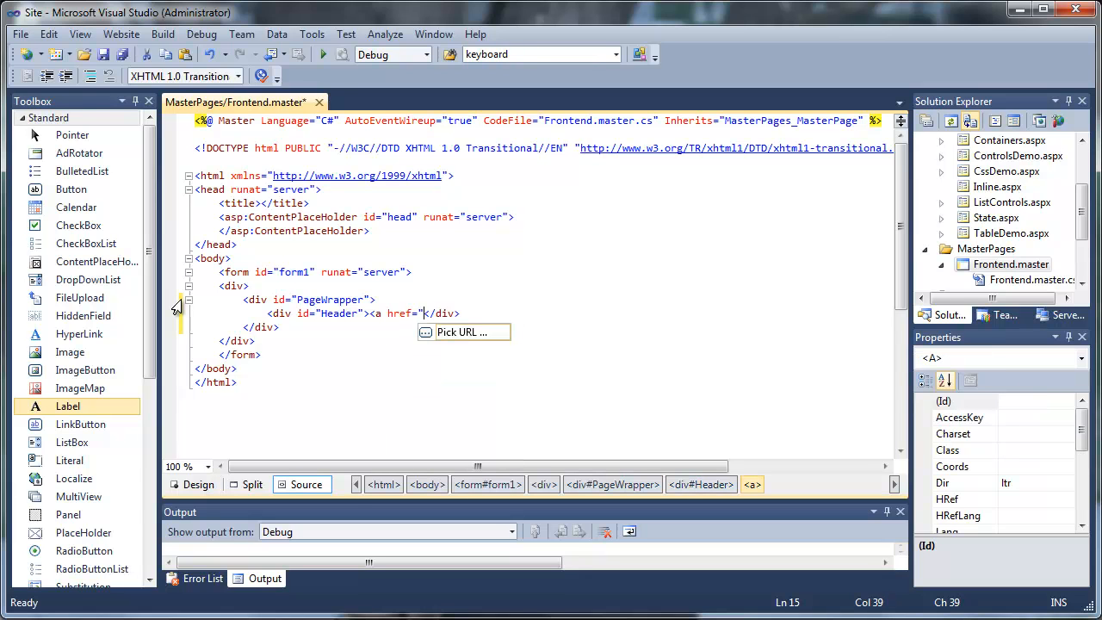
text(~/")
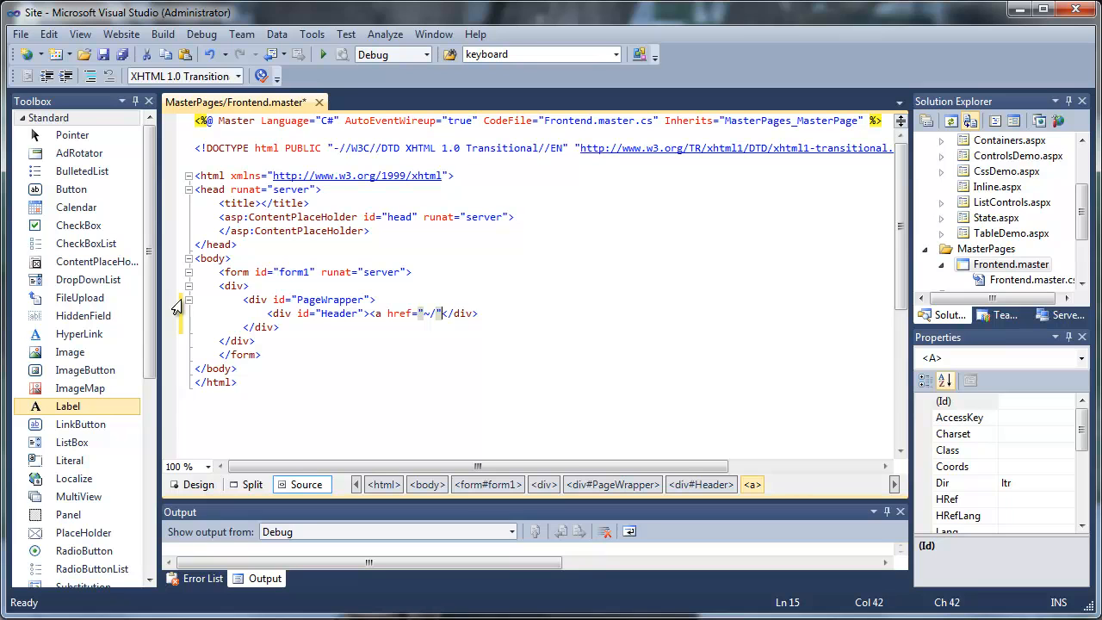
text(runat="server"></a>)
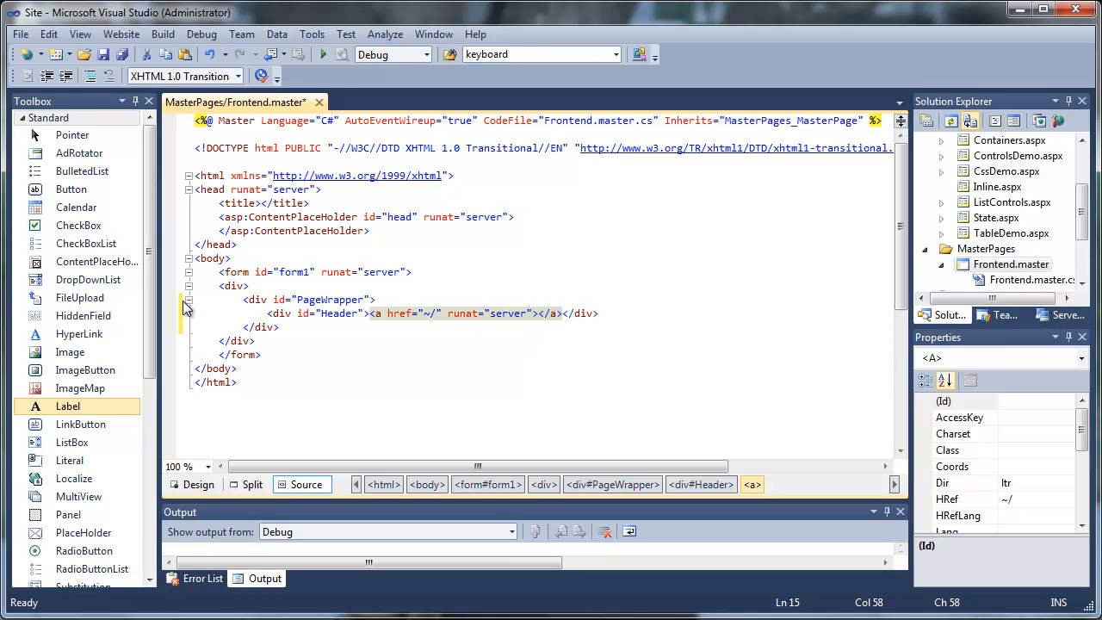
text(Header)
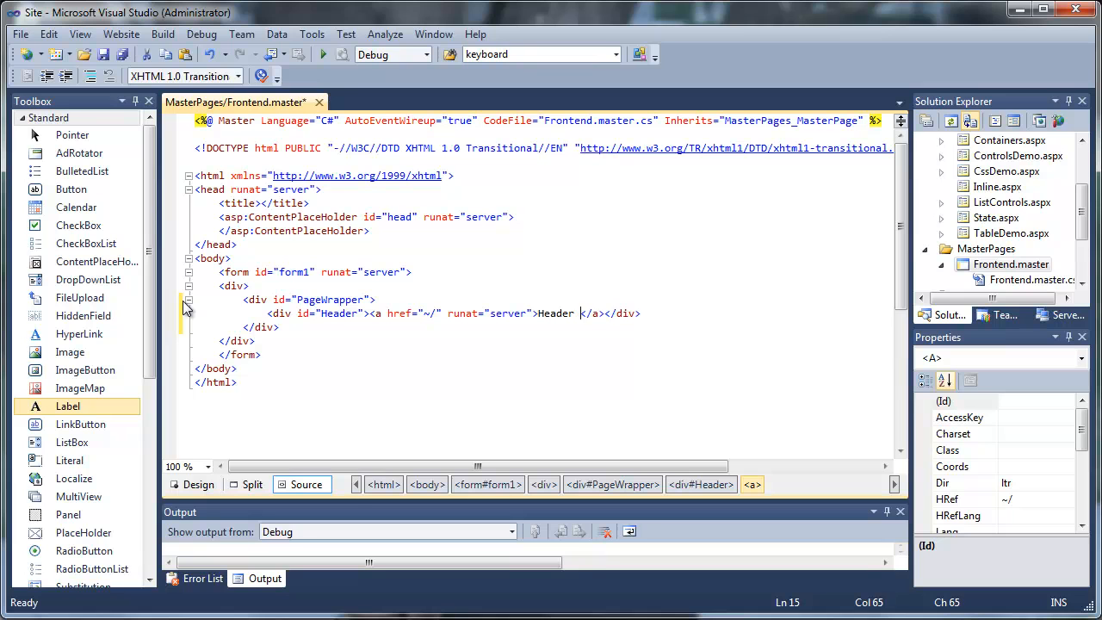
text(Goes here)
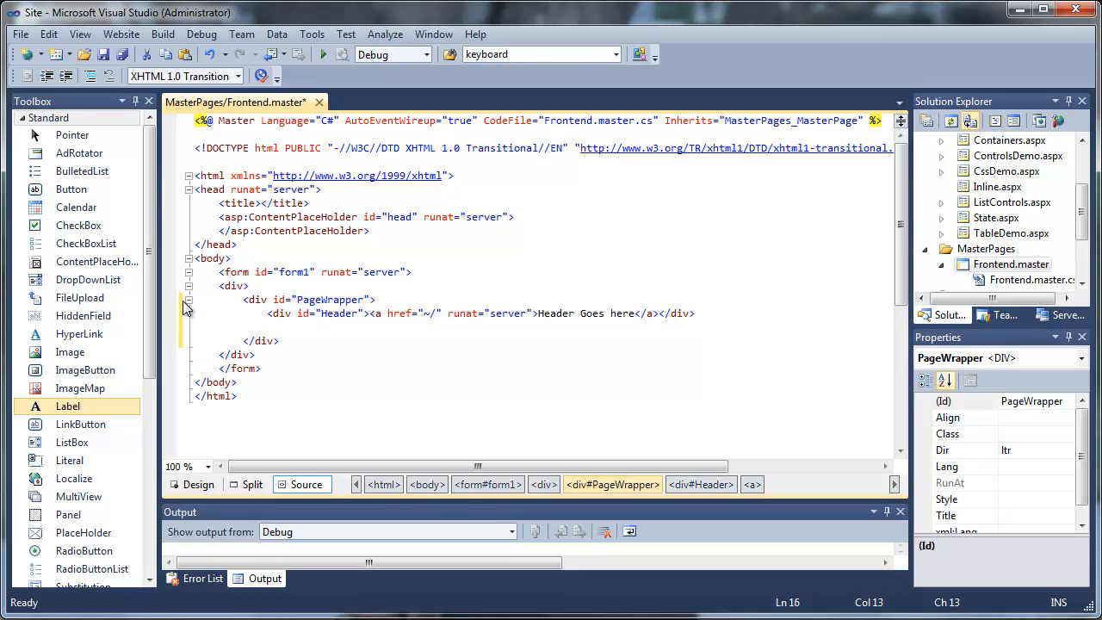
- Add a MenuWrapper div reading "Menu Goes Here" and an empty MainContent div
text(<div id="MenuWrapper">Menu Goes Here</div>)
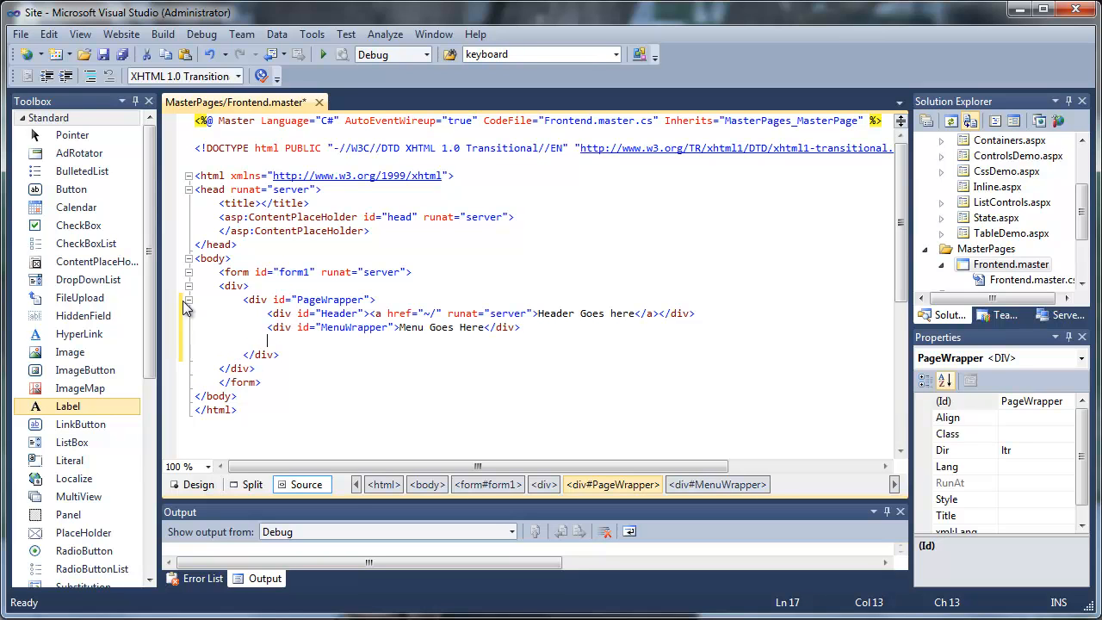
text(<div id="MainContent"></div>)
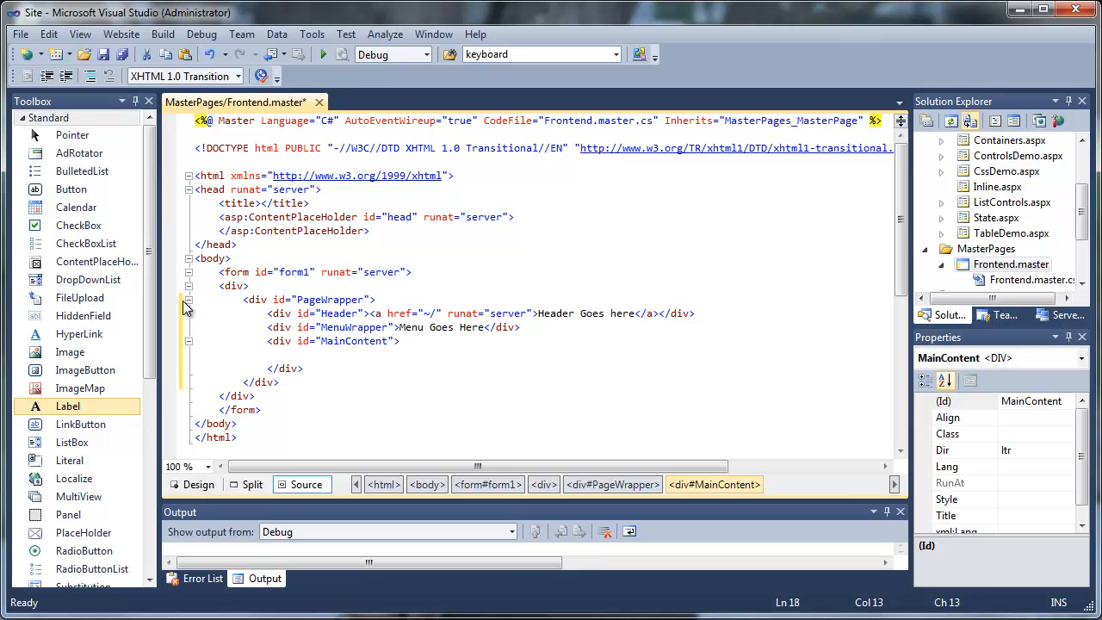
- Place an asp:ContentPlaceHolder with ID cpMainContent and runat="server" inside MainContent
text(<as)
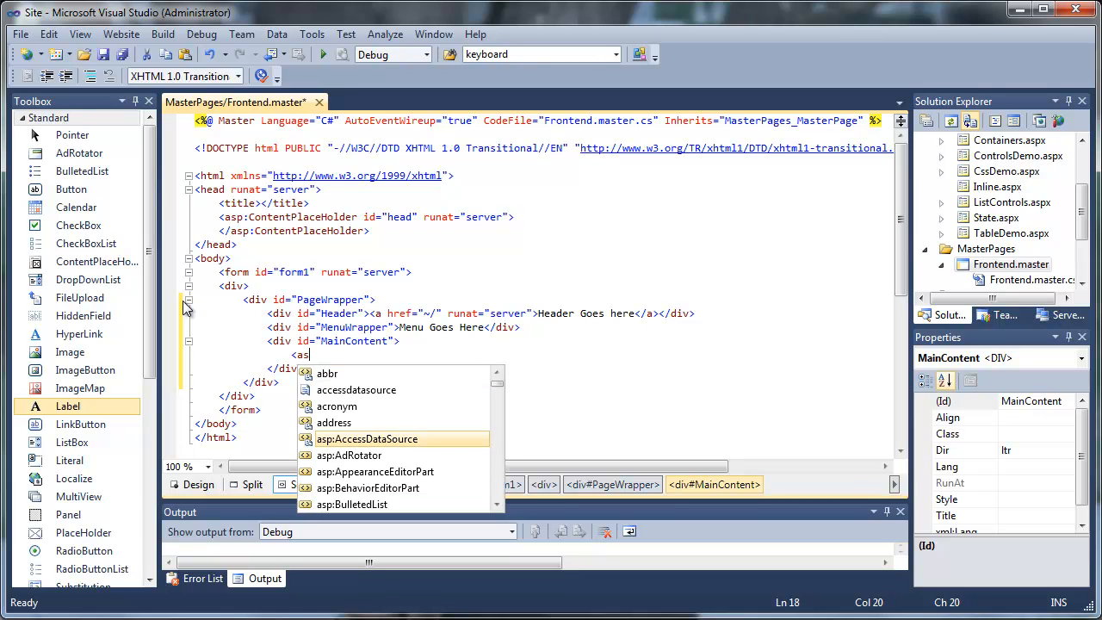
text(ContentPlaceHolder)
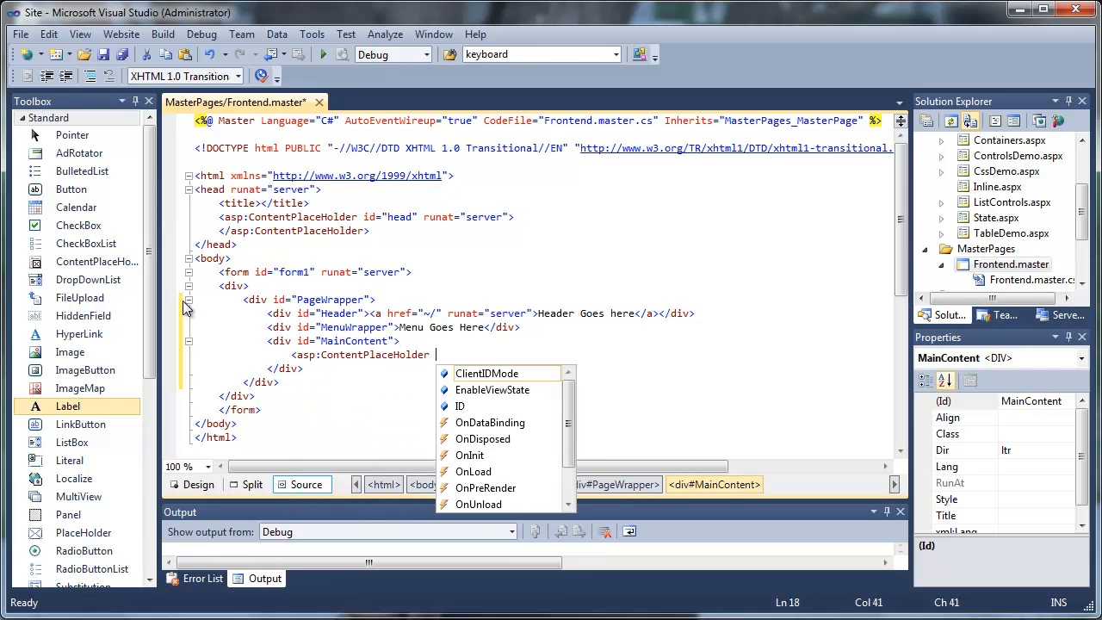
text(ID="cp)
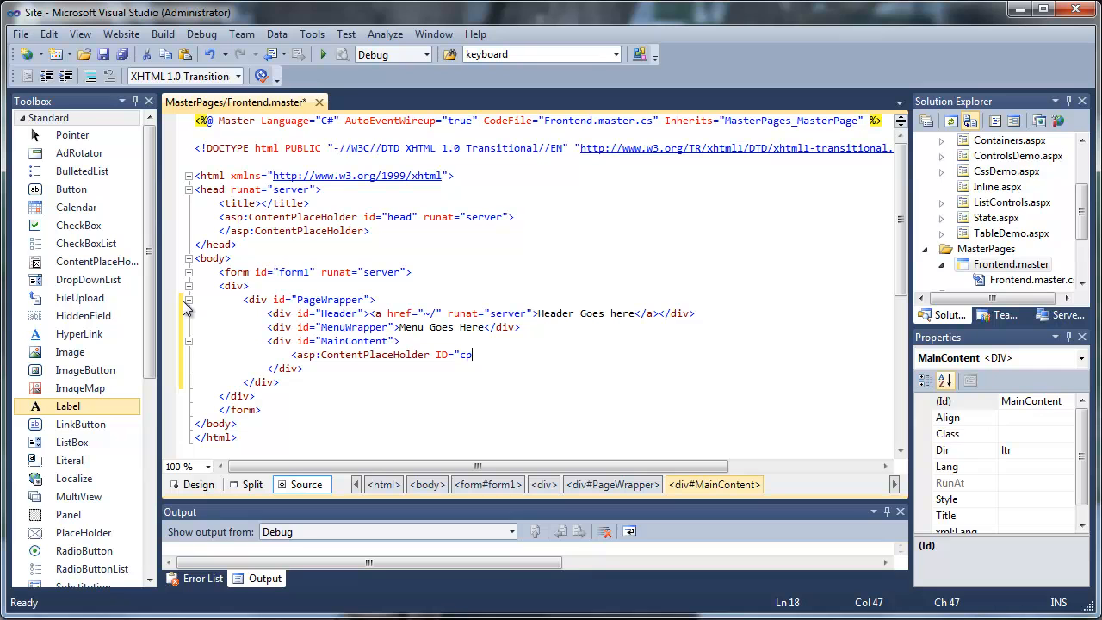
text(MainConte)
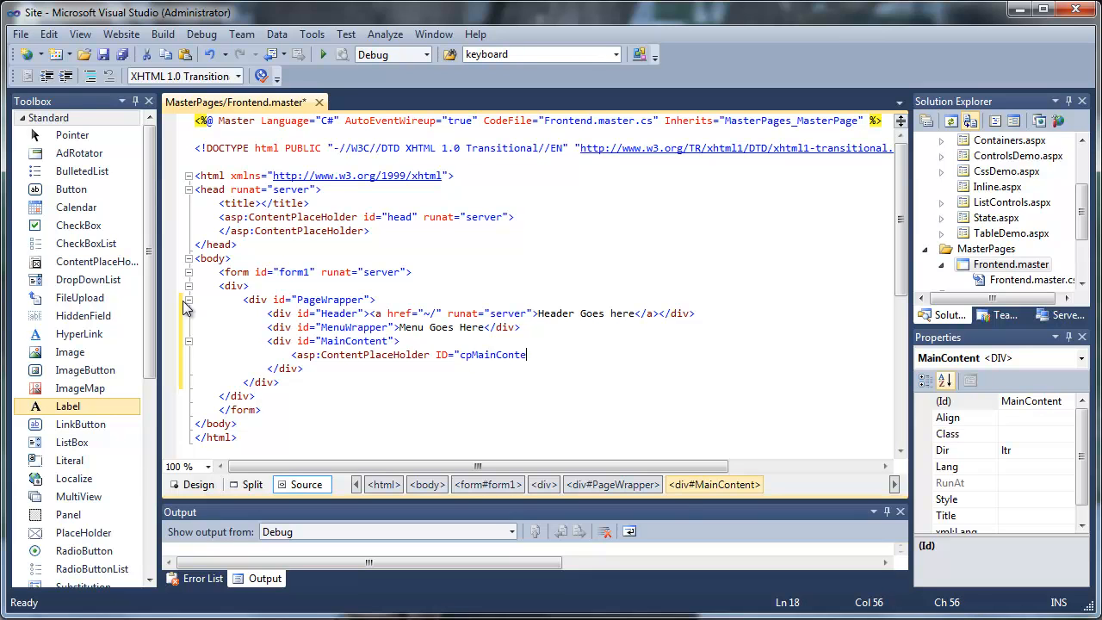
text(runa)
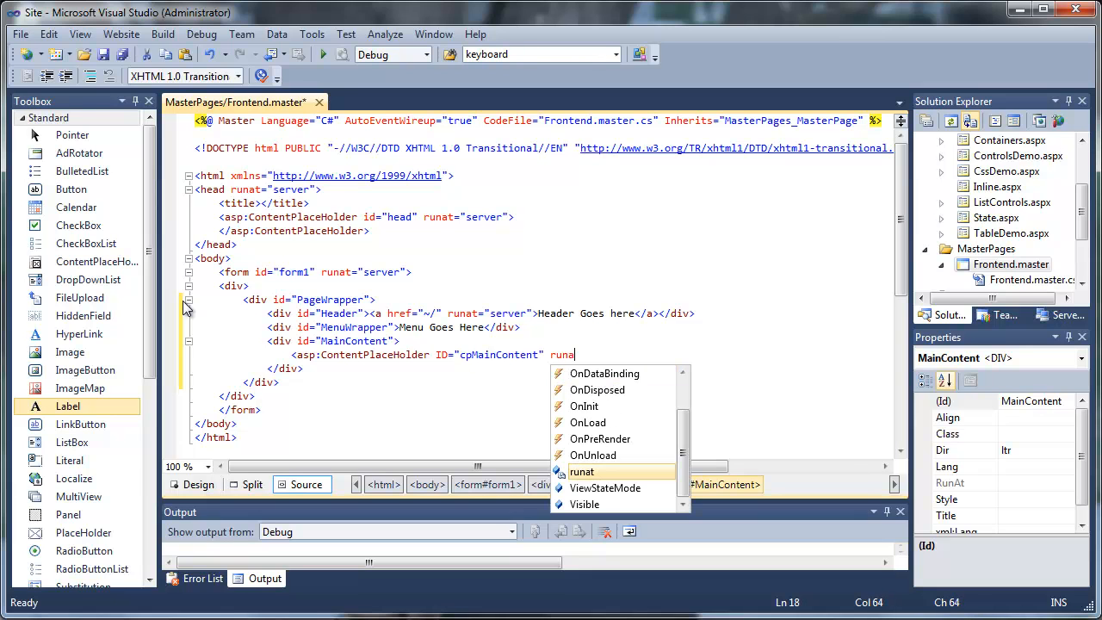
text(t="server">)
text(<div id="Sidebar">Sidebar Goes here</div>)
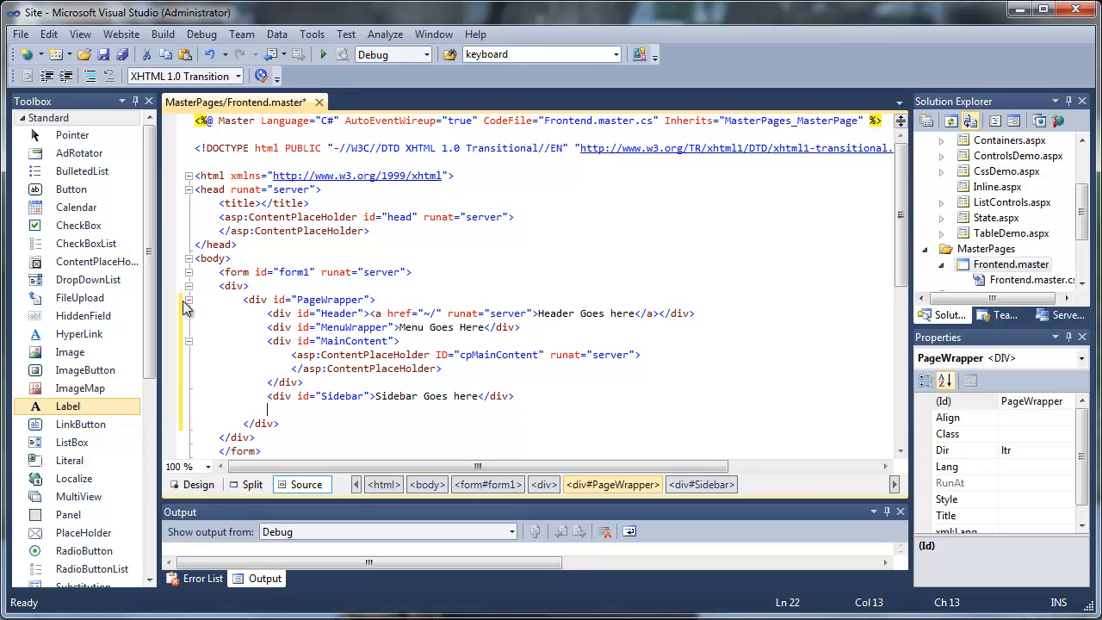
- Add a Footer div reading "Footer Goes Here" and remove the plain div wrapping PageWrapper
text(<div id="Footer">Footer Goes Here</div>)
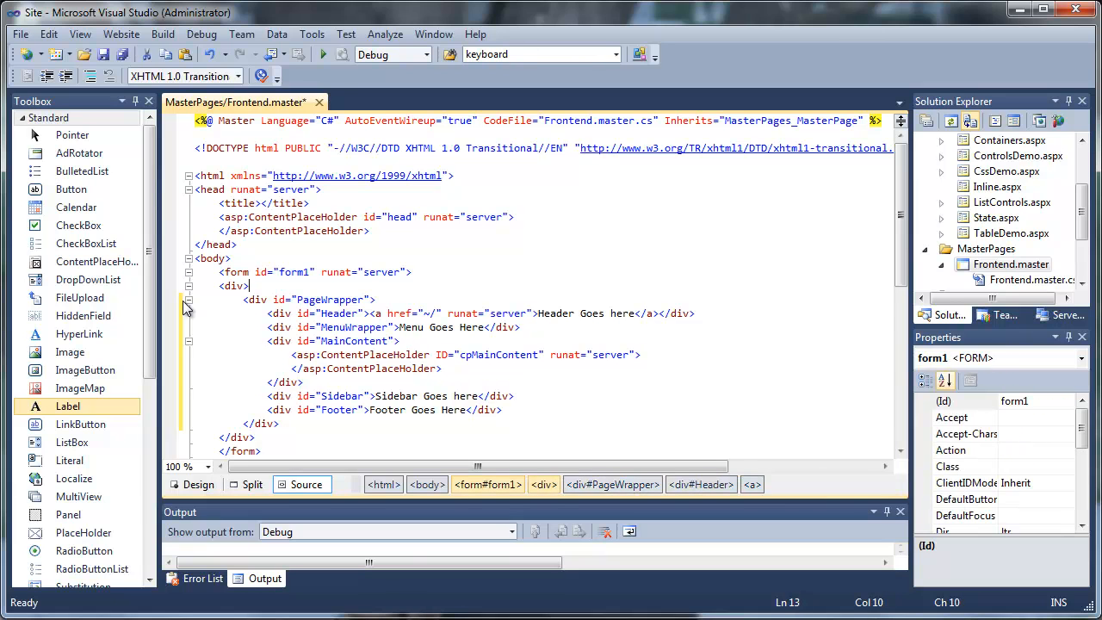
click(234, 286)
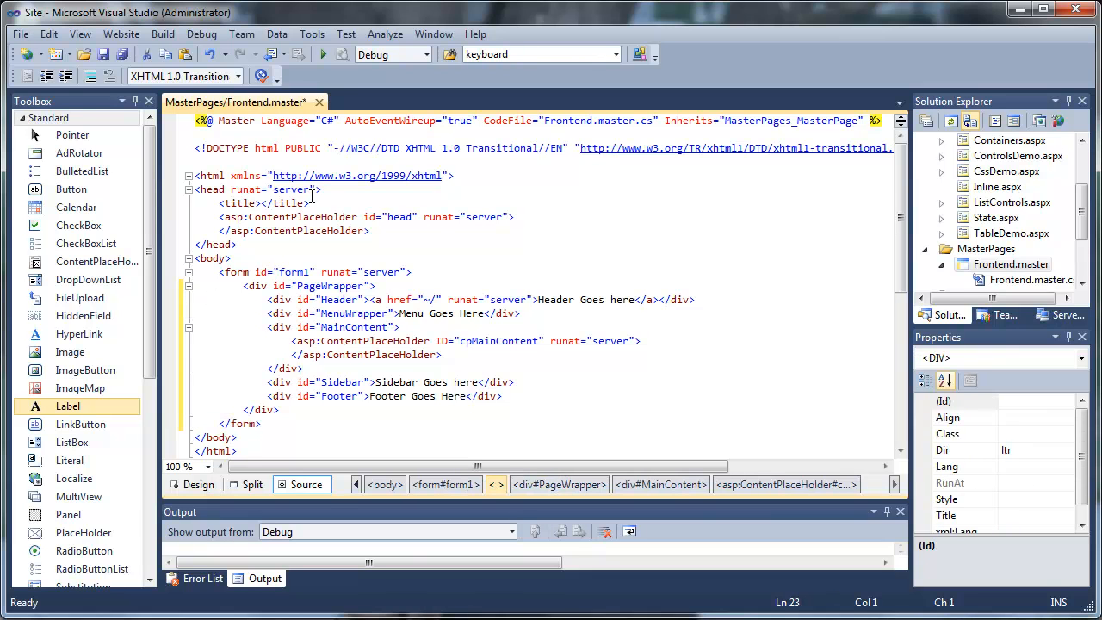
click(488, 484)
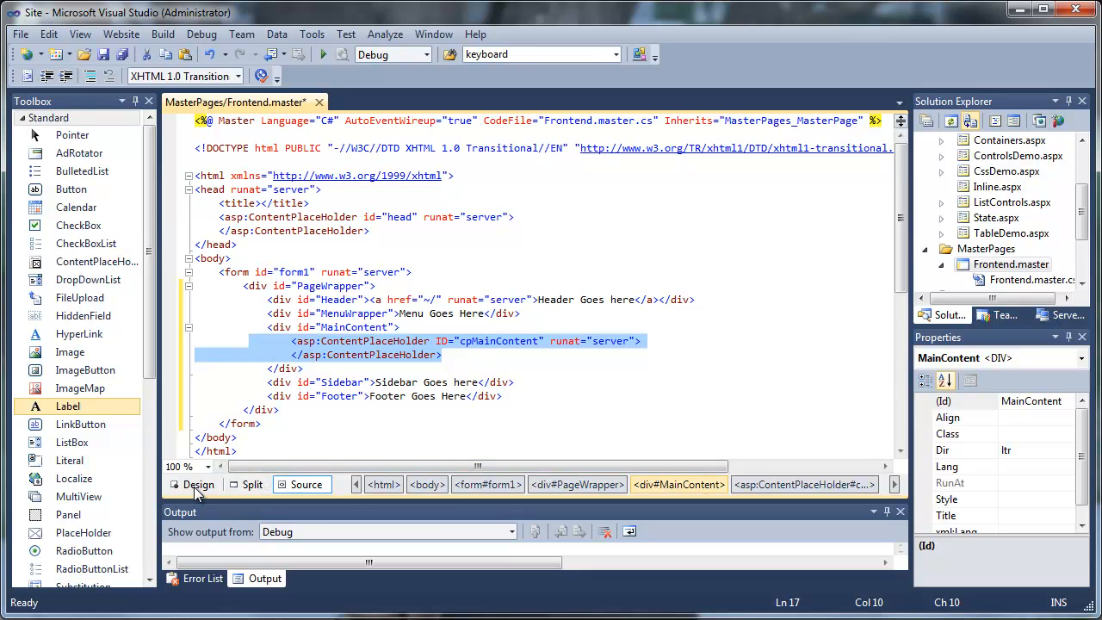
click(283, 420)
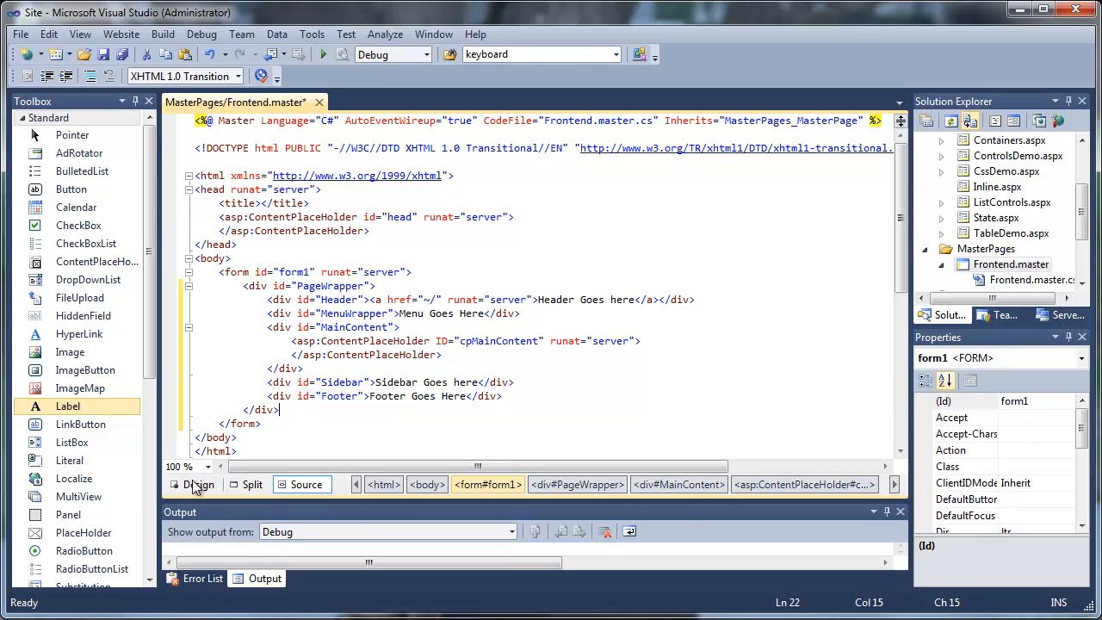
- Drag Styles.css onto the page in Design view and confirm the stylesheet <link> in the head
click(200, 484)
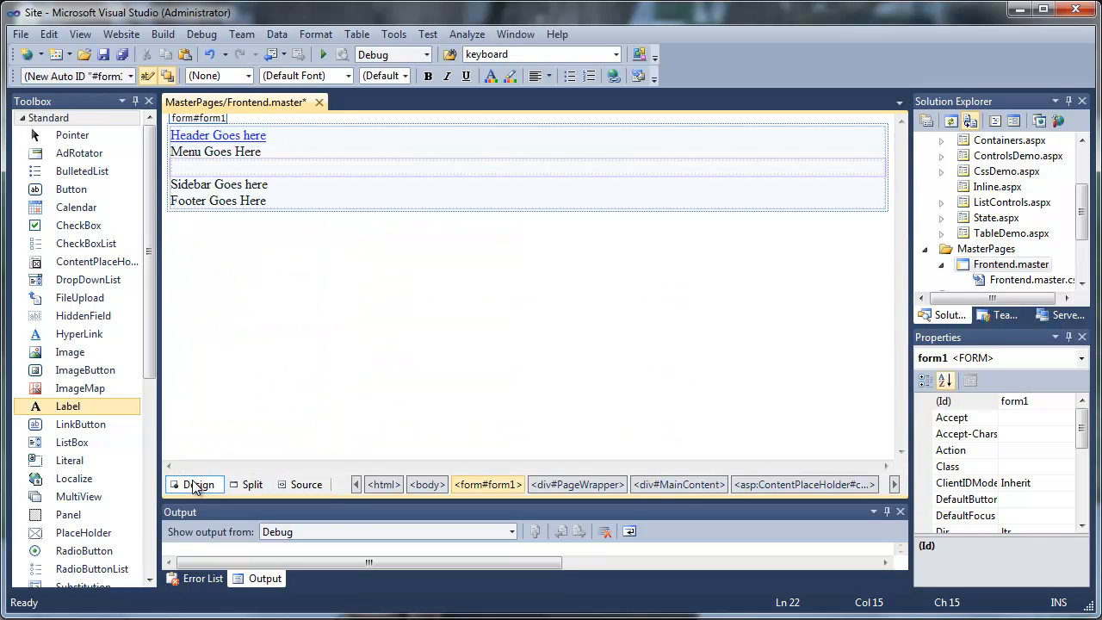
mouse_move(832, 345)
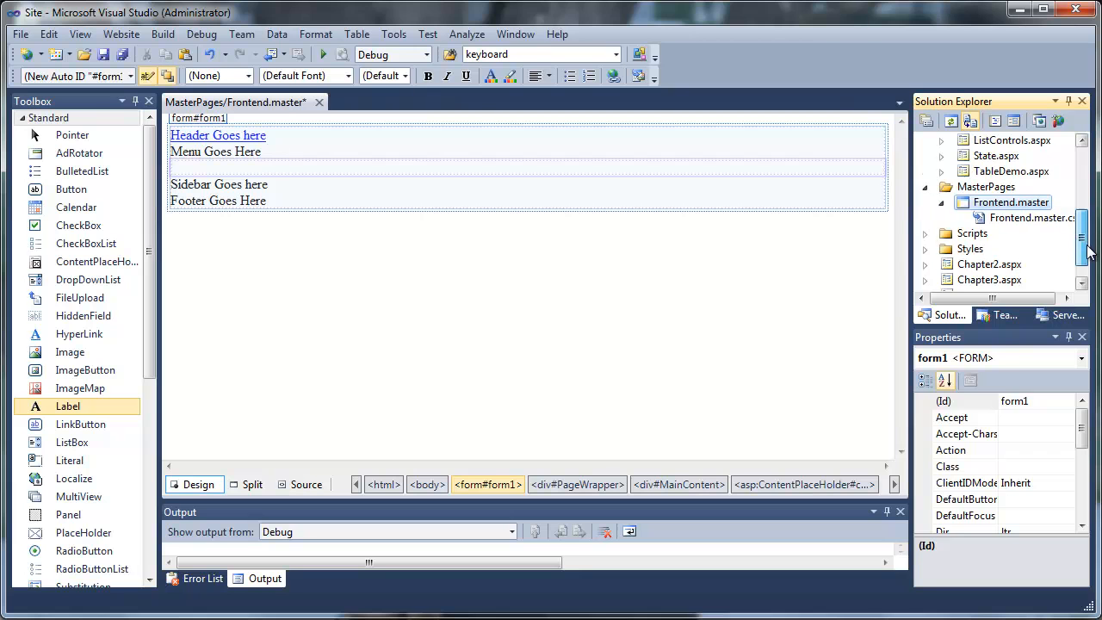
click(971, 234)
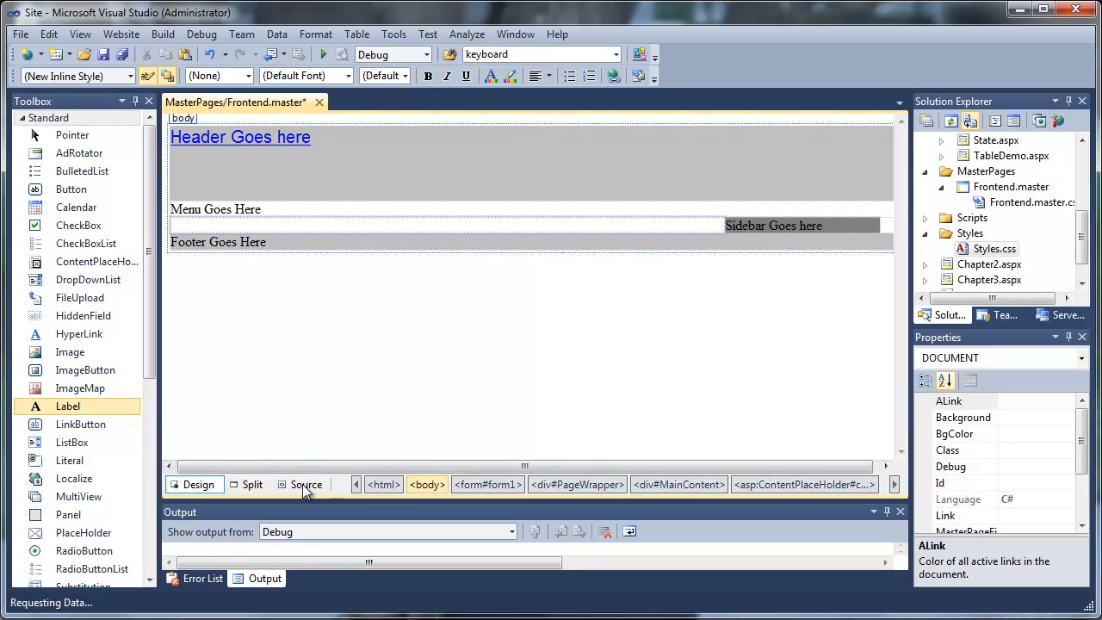
click(307, 484)
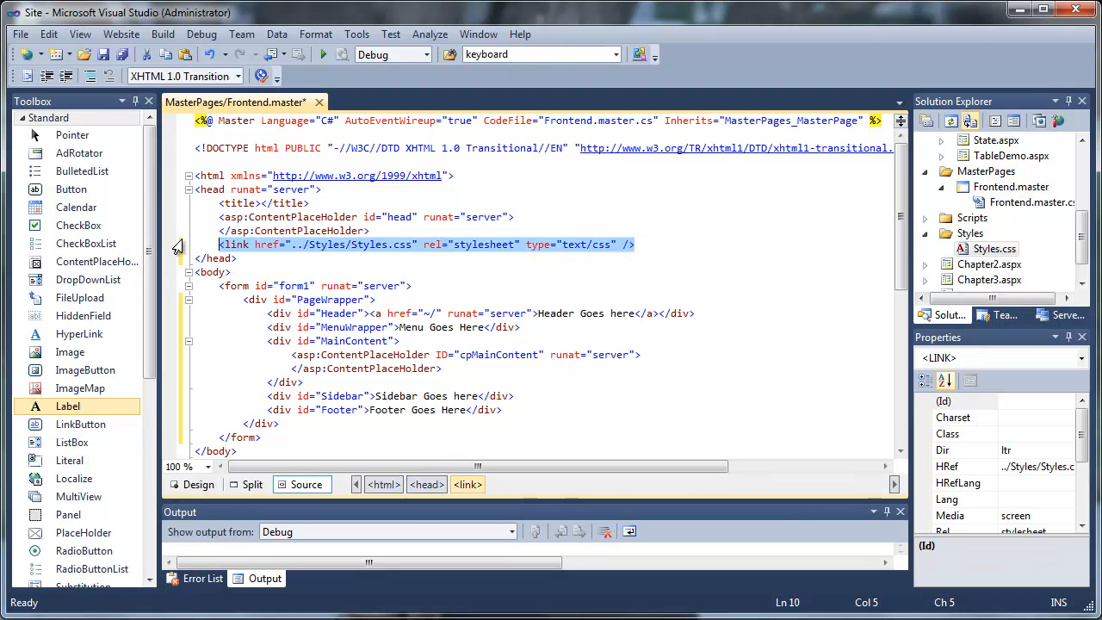
click(192, 484)
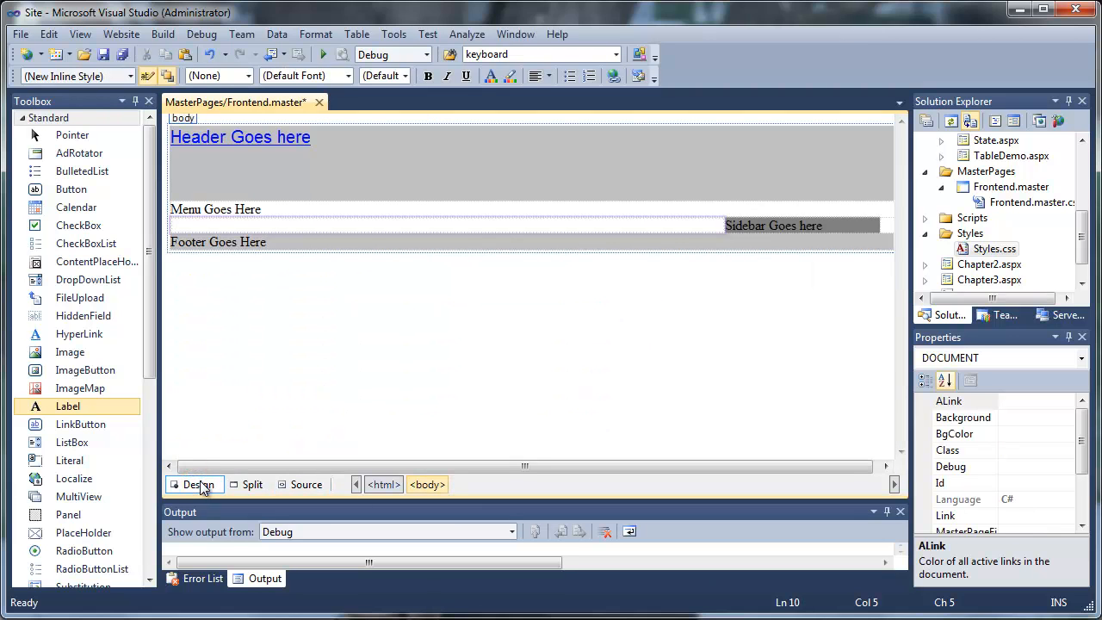